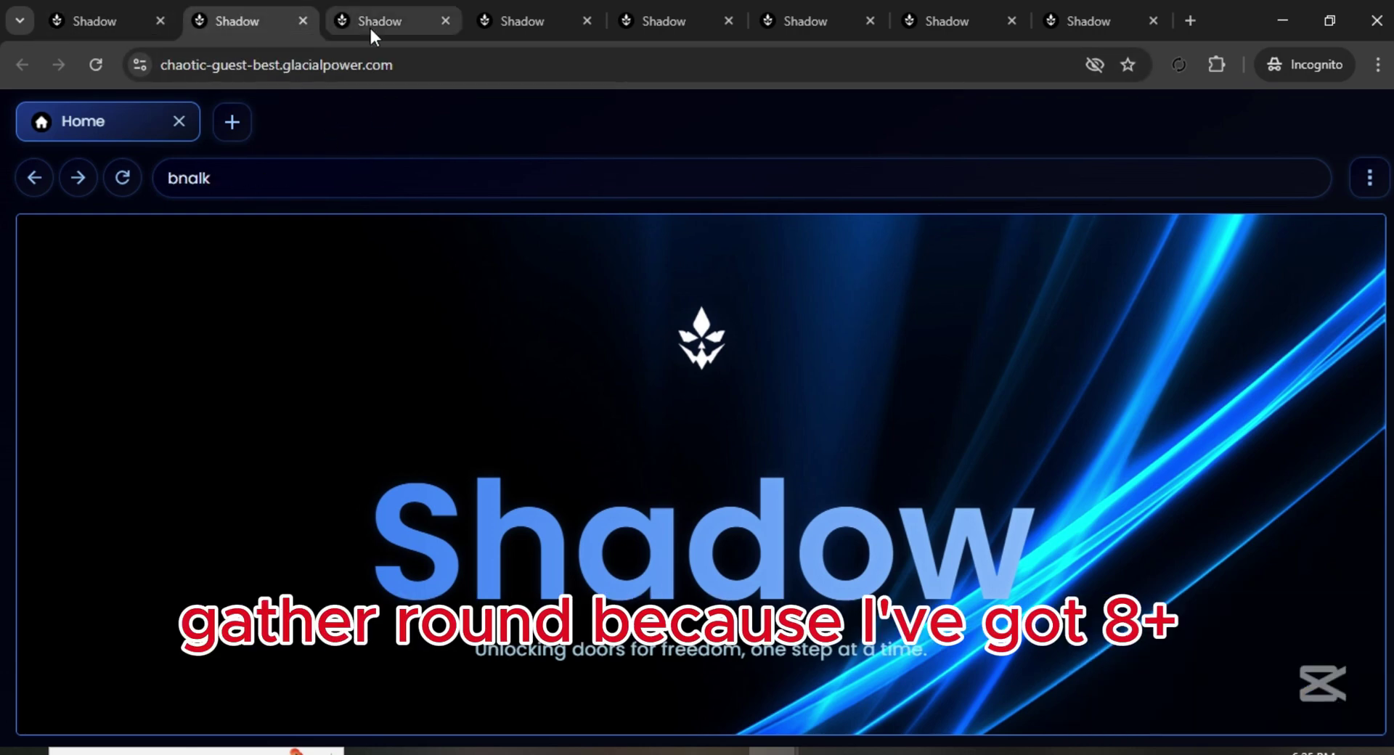
Step: Review each open proxy mirror in turn — simpleplantdesign, skibiditoi, Discord, blackshading, butidontwanttacos
{"action": "left_click", "coordinate": [521, 20]}
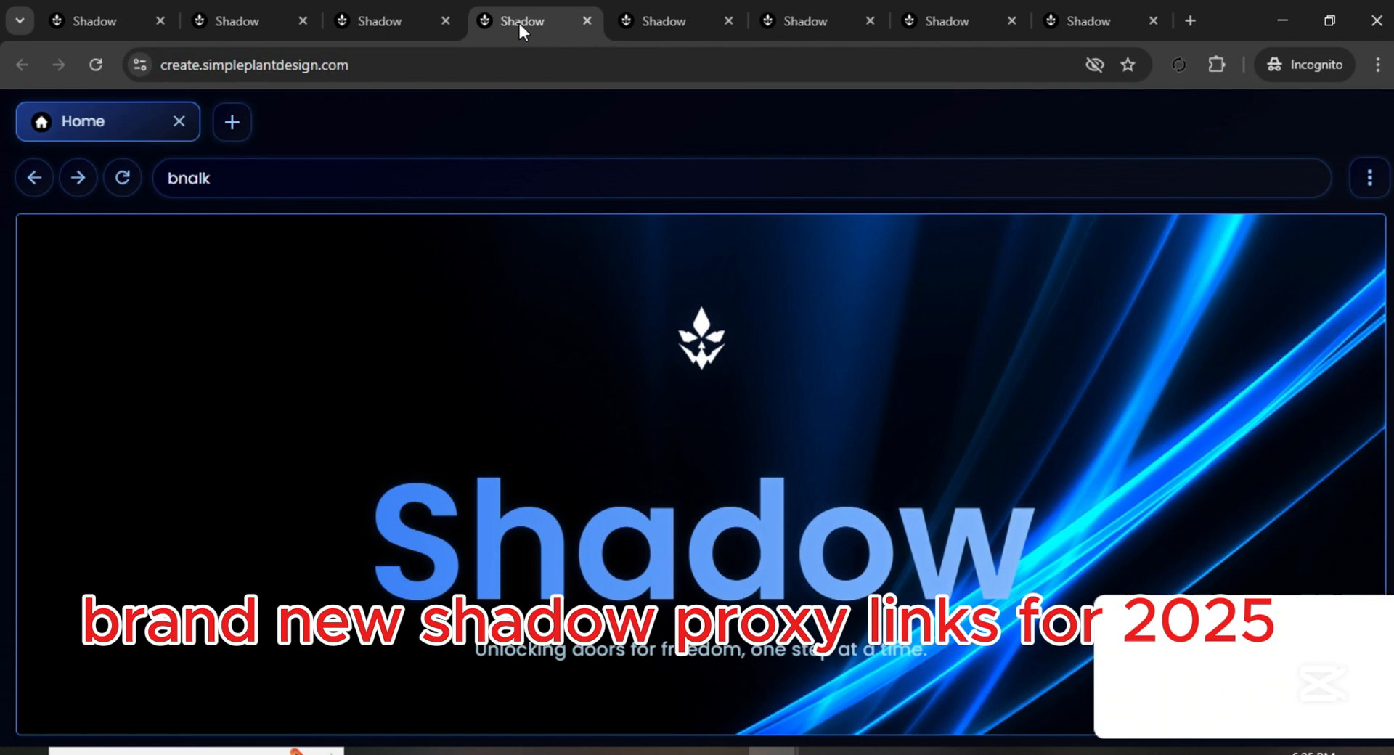
{"action": "left_click", "coordinate": [662, 21]}
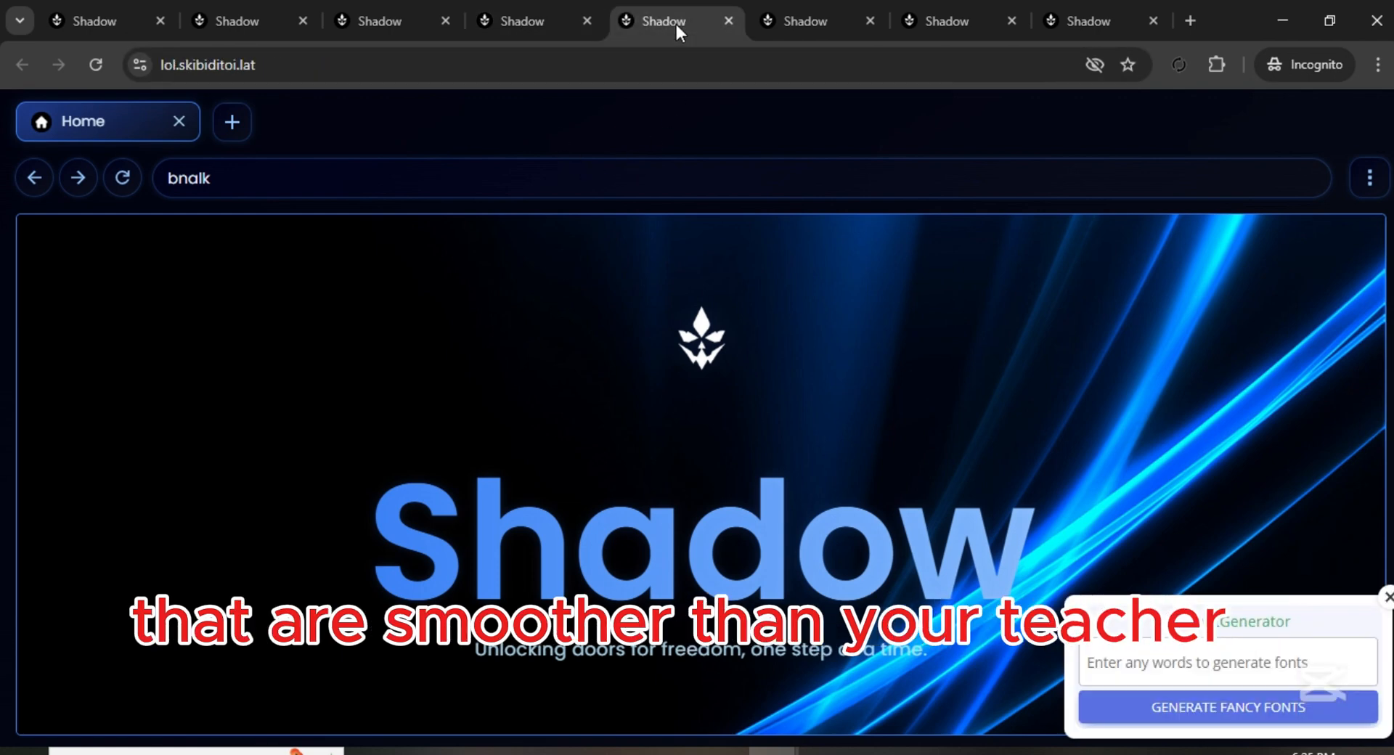
{"action": "left_click", "coordinate": [805, 20]}
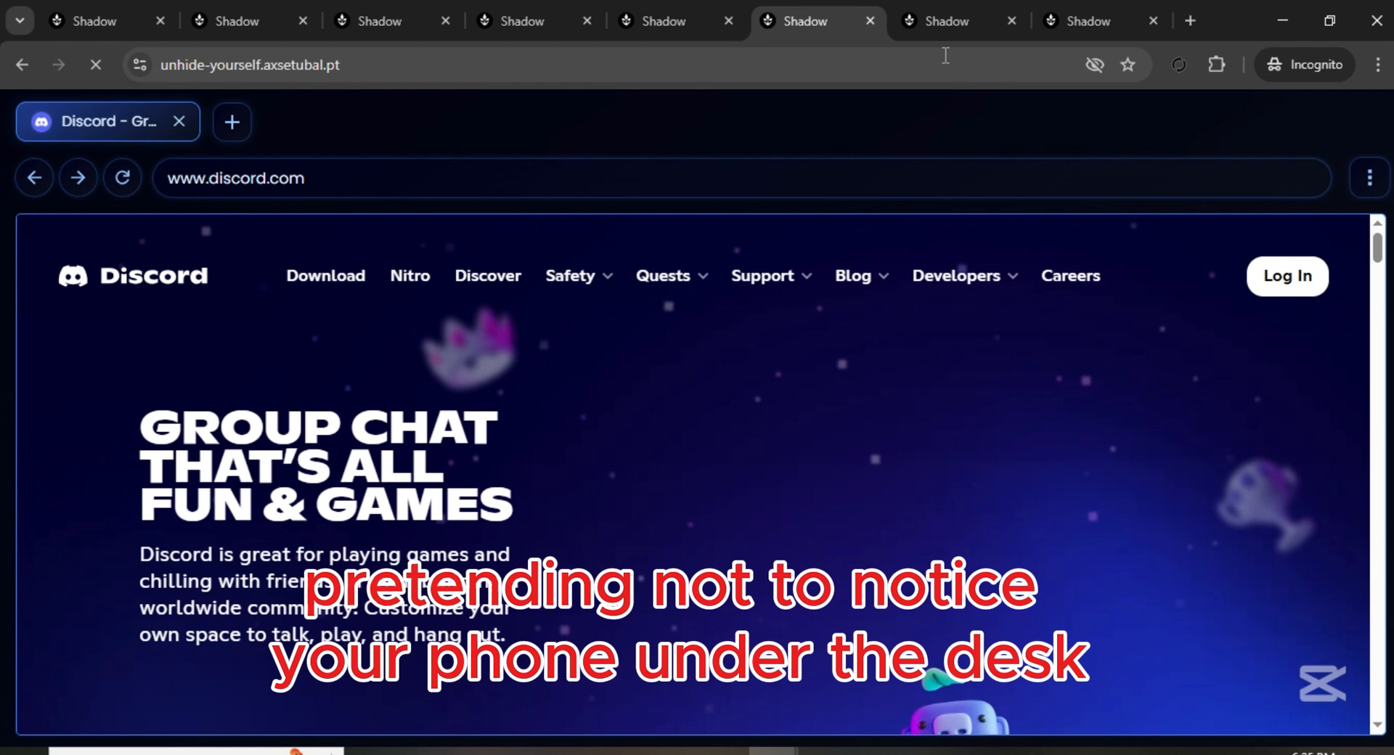
{"action": "left_click", "coordinate": [942, 21]}
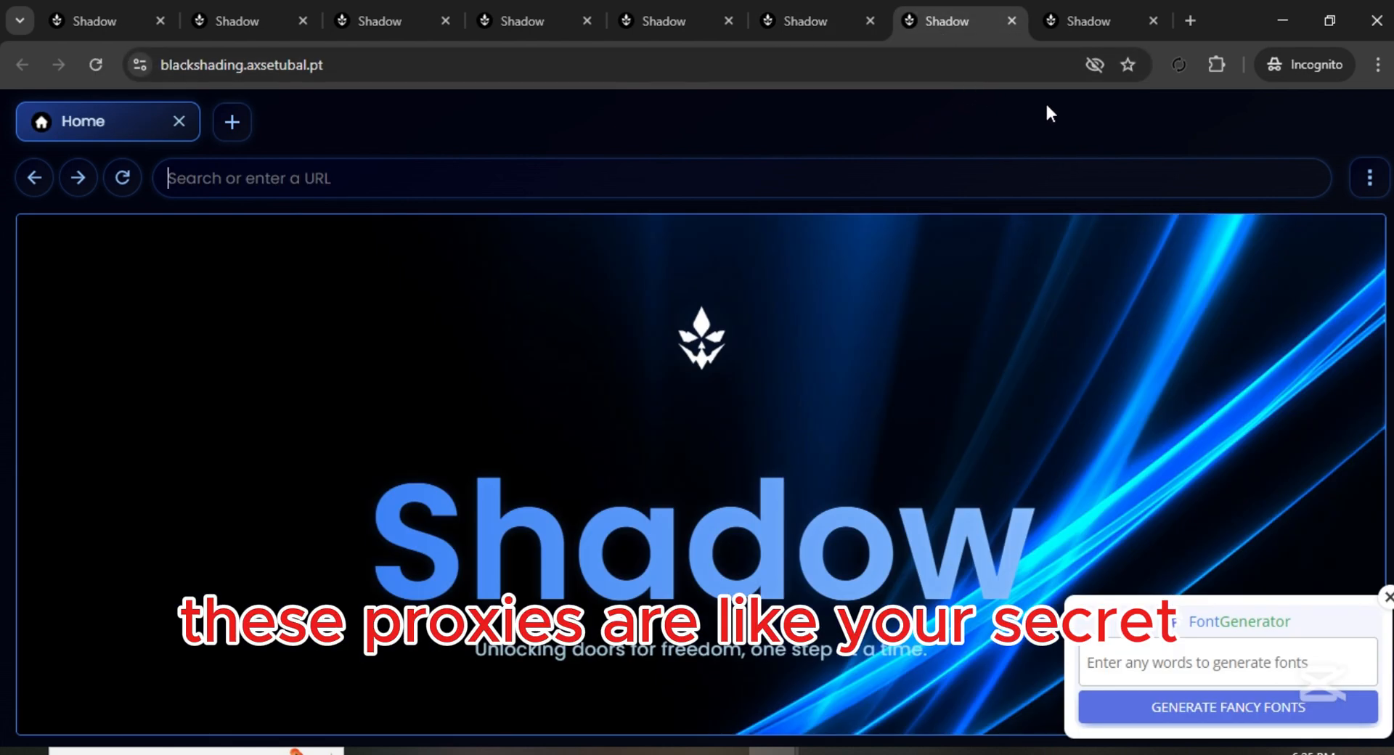
{"action": "left_click", "coordinate": [1099, 20]}
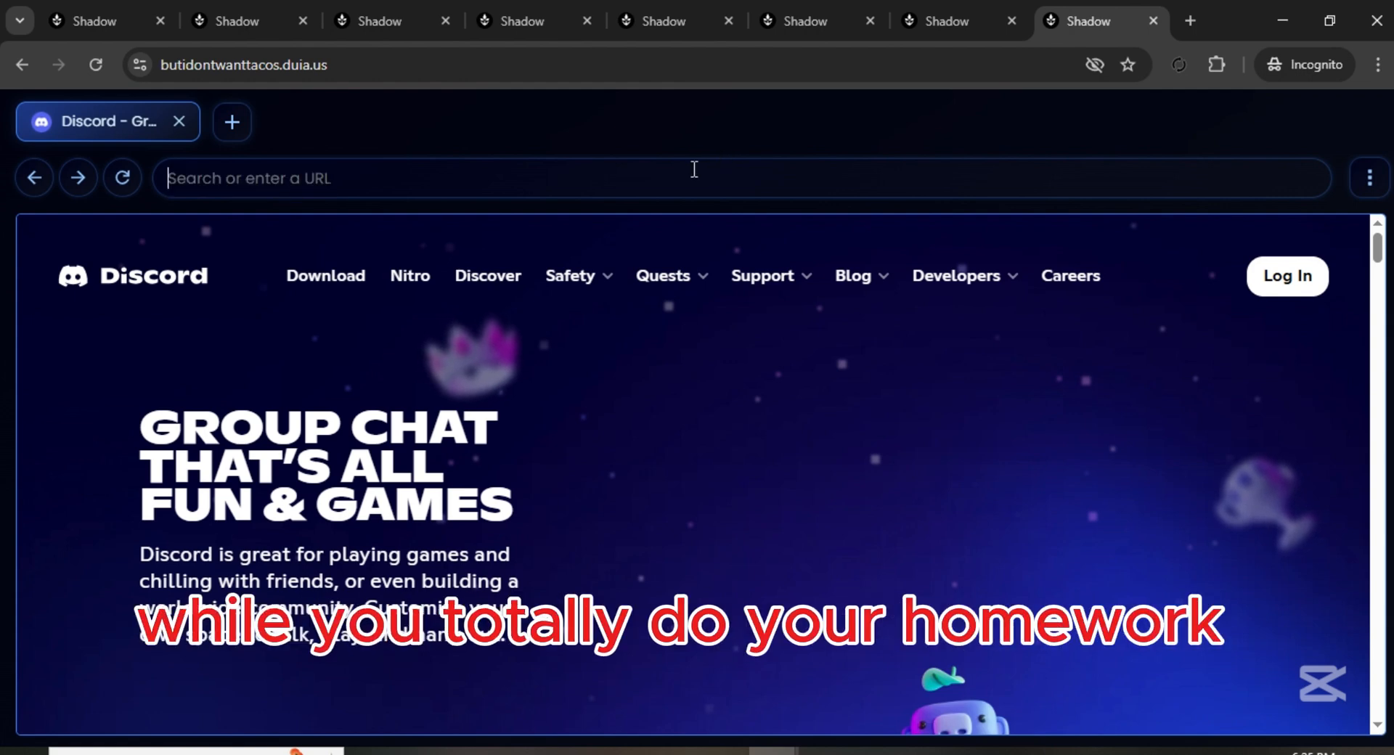
Step: Return to the lol.skibiditoi.lat proxy and select its discord.com address bar
{"action": "left_click", "coordinate": [662, 20]}
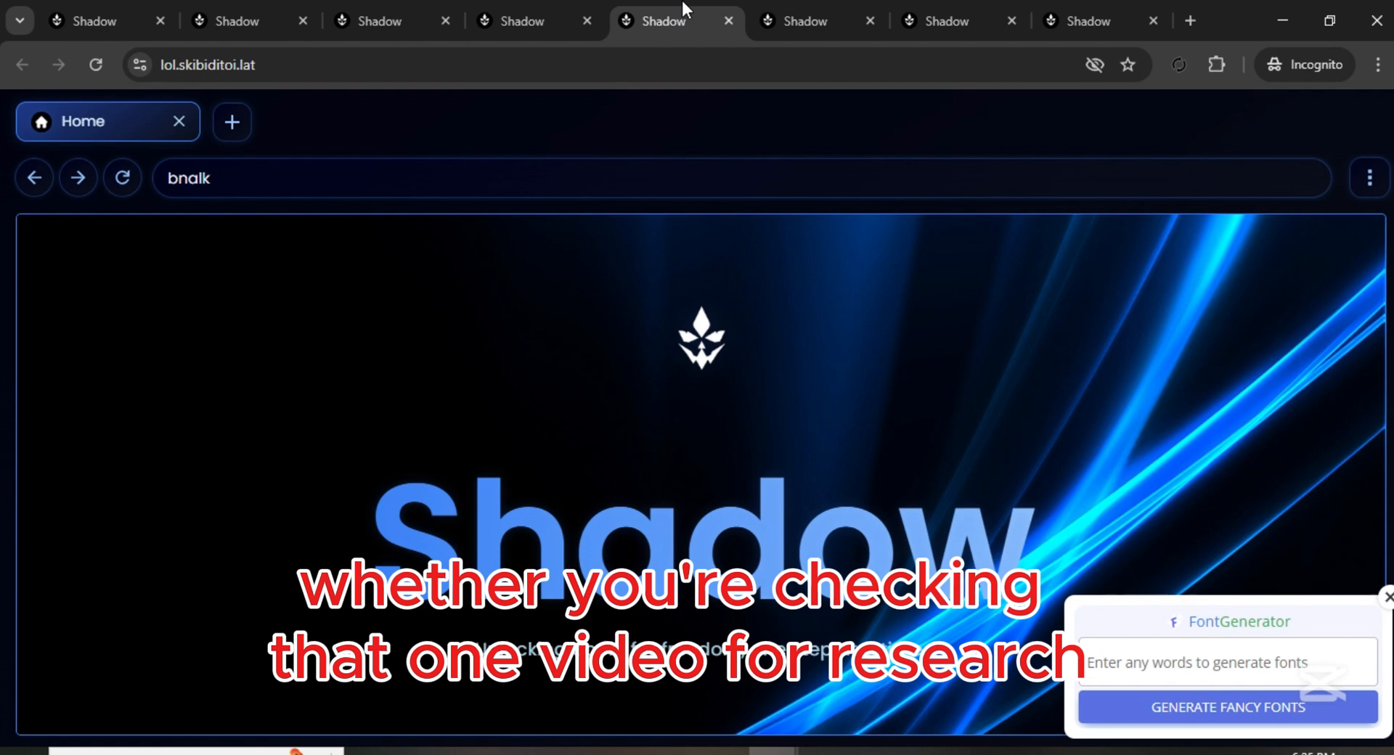
{"action": "left_click", "coordinate": [807, 21]}
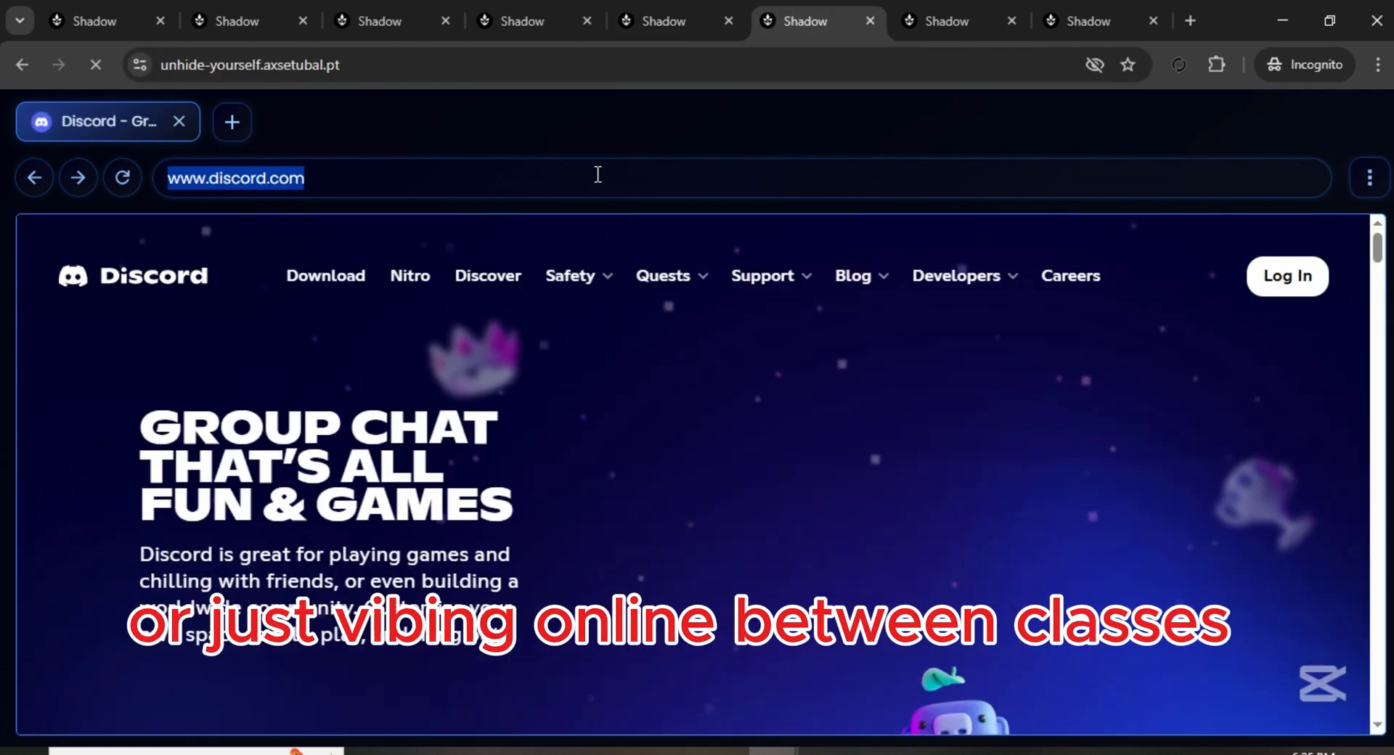
{"action": "type", "text": "www"}
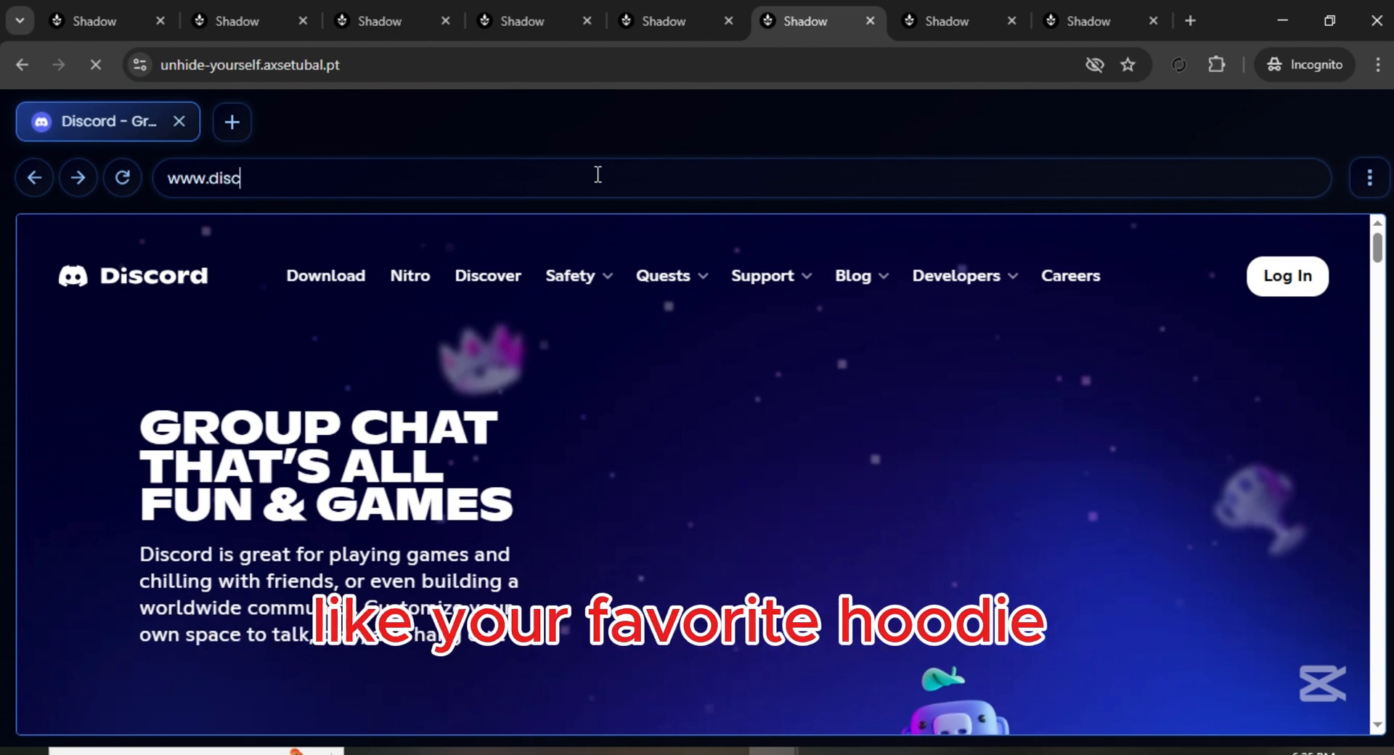
{"action": "type", "text": "ord.c"}
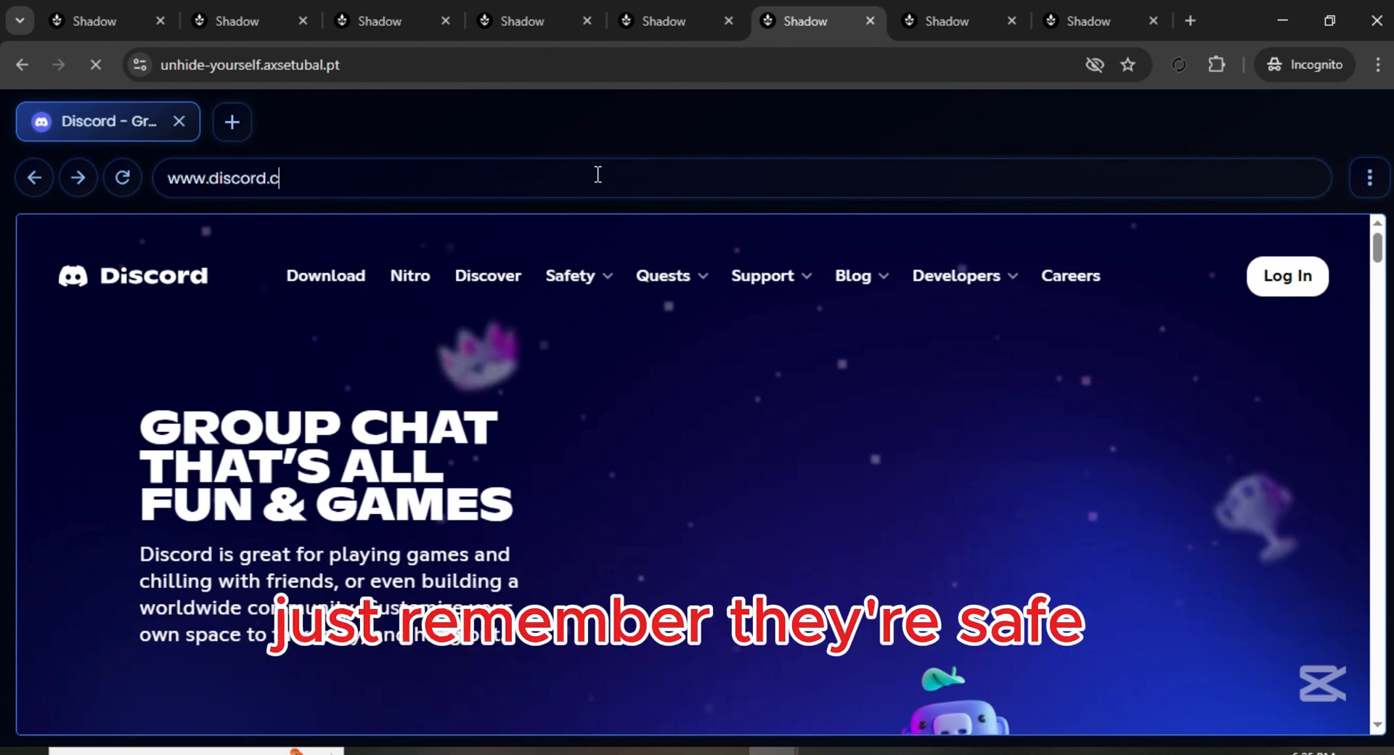
{"action": "type", "text": "om"}
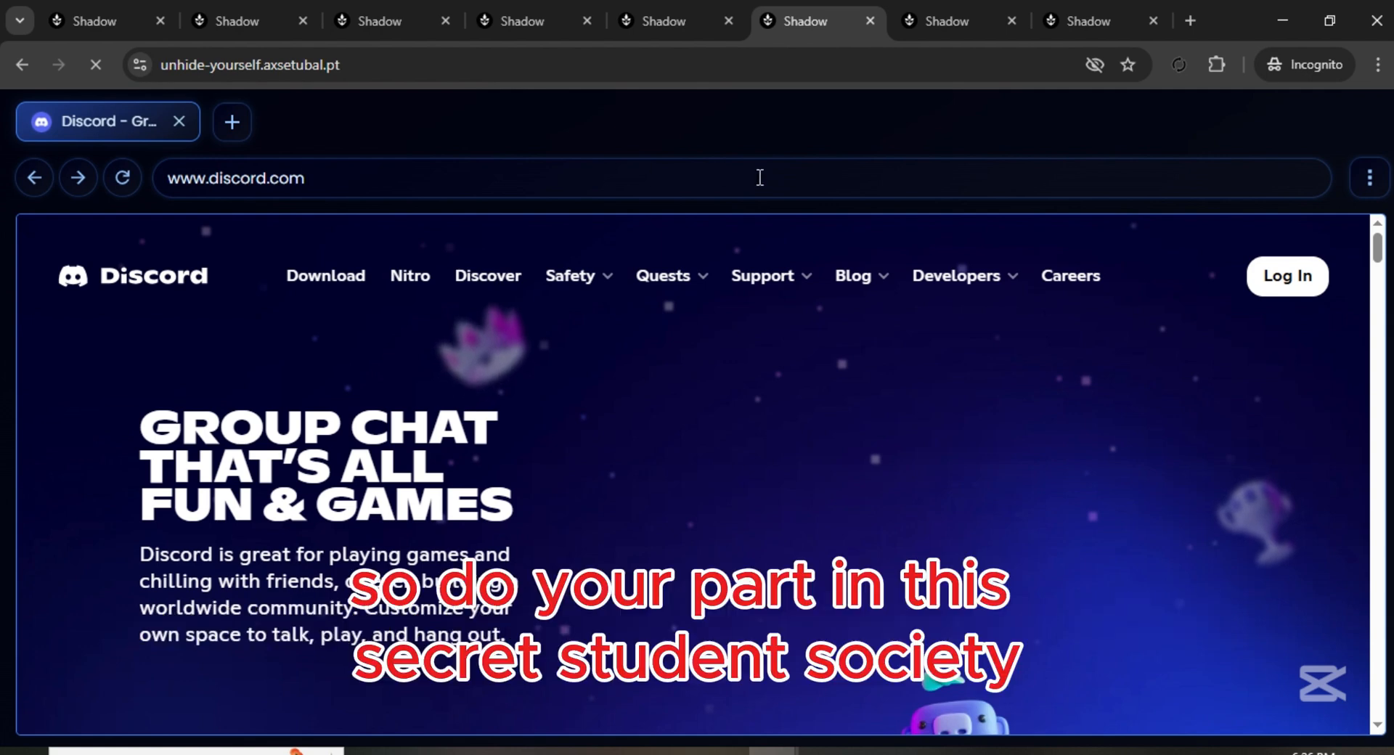
{"action": "mouse_move", "coordinate": [1376, 243]}
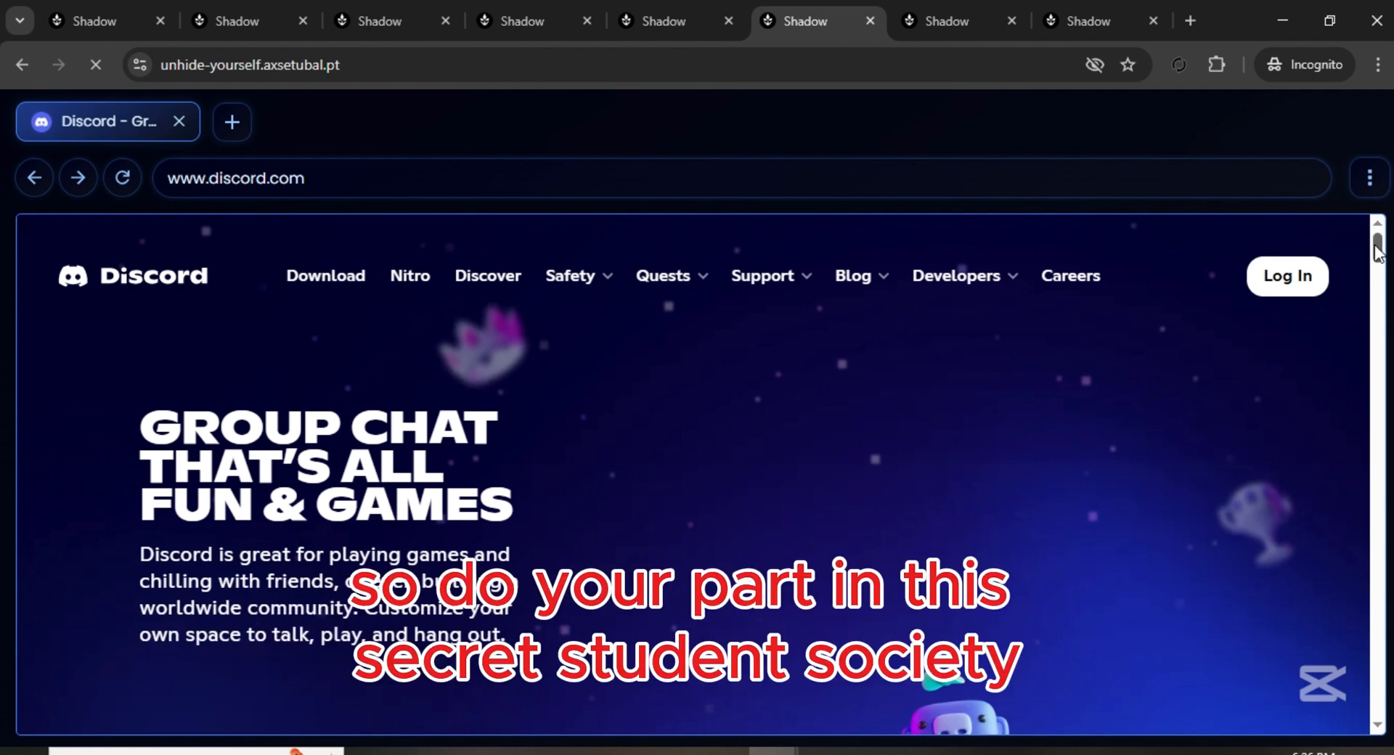
Step: Scroll down through Discord's feature sections to the page end, then back up partway
{"action": "scroll", "scroll_direction": "down", "scroll_amount": 3}
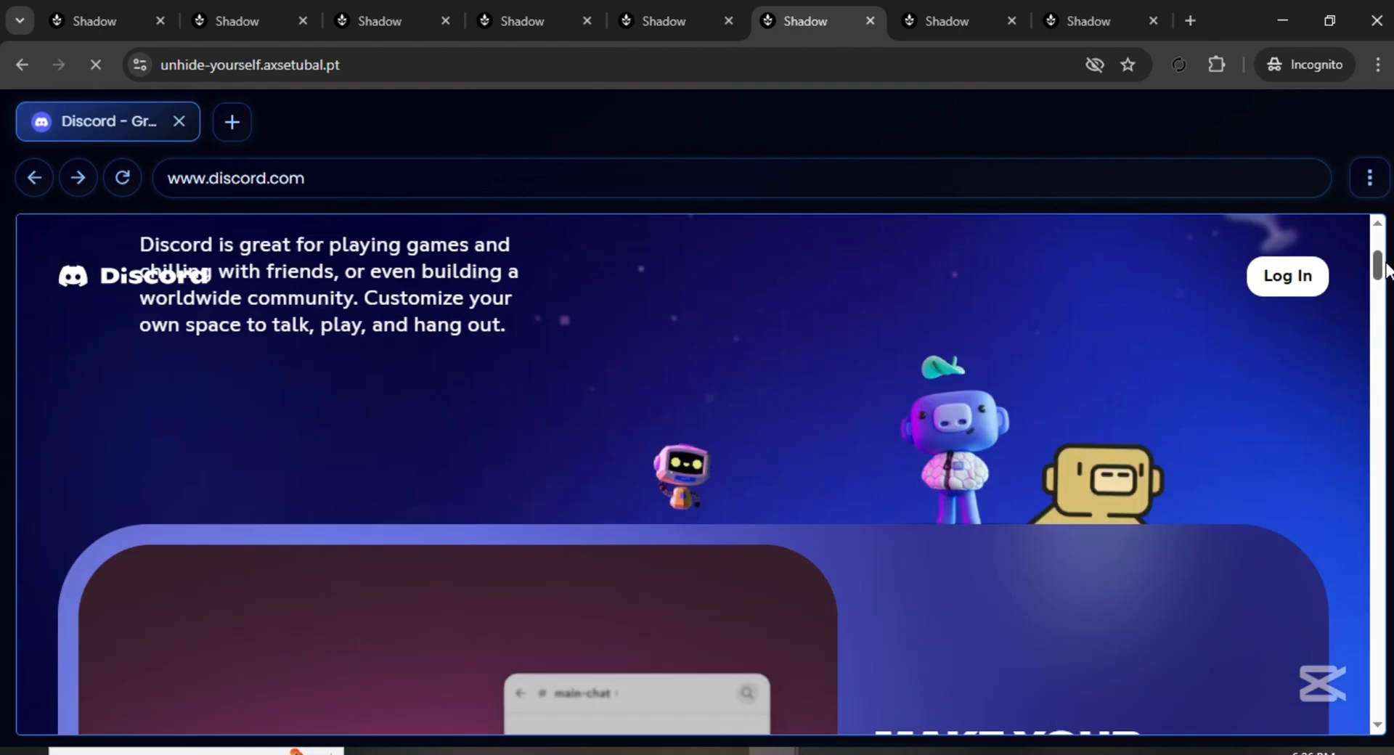
{"action": "scroll", "scroll_direction": "down", "scroll_amount": 3}
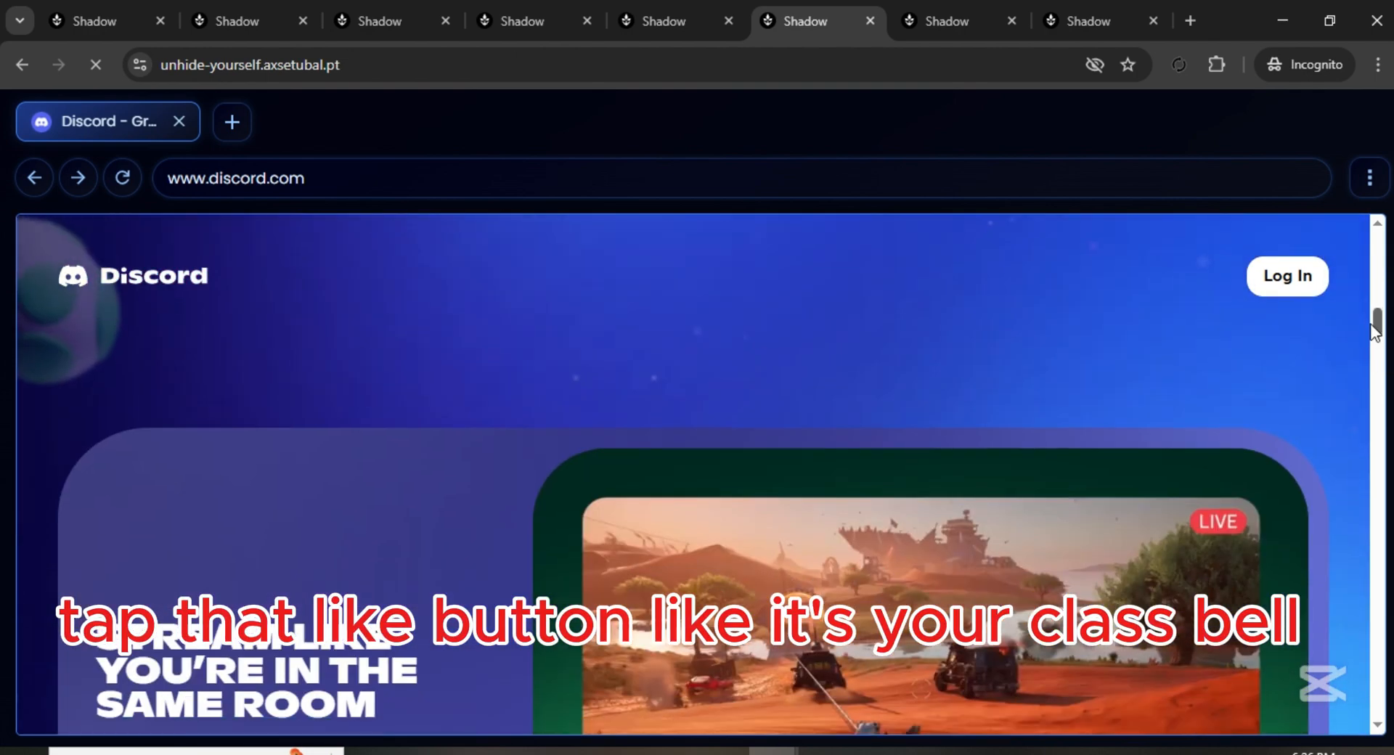
{"action": "scroll", "scroll_direction": "down", "scroll_amount": 3}
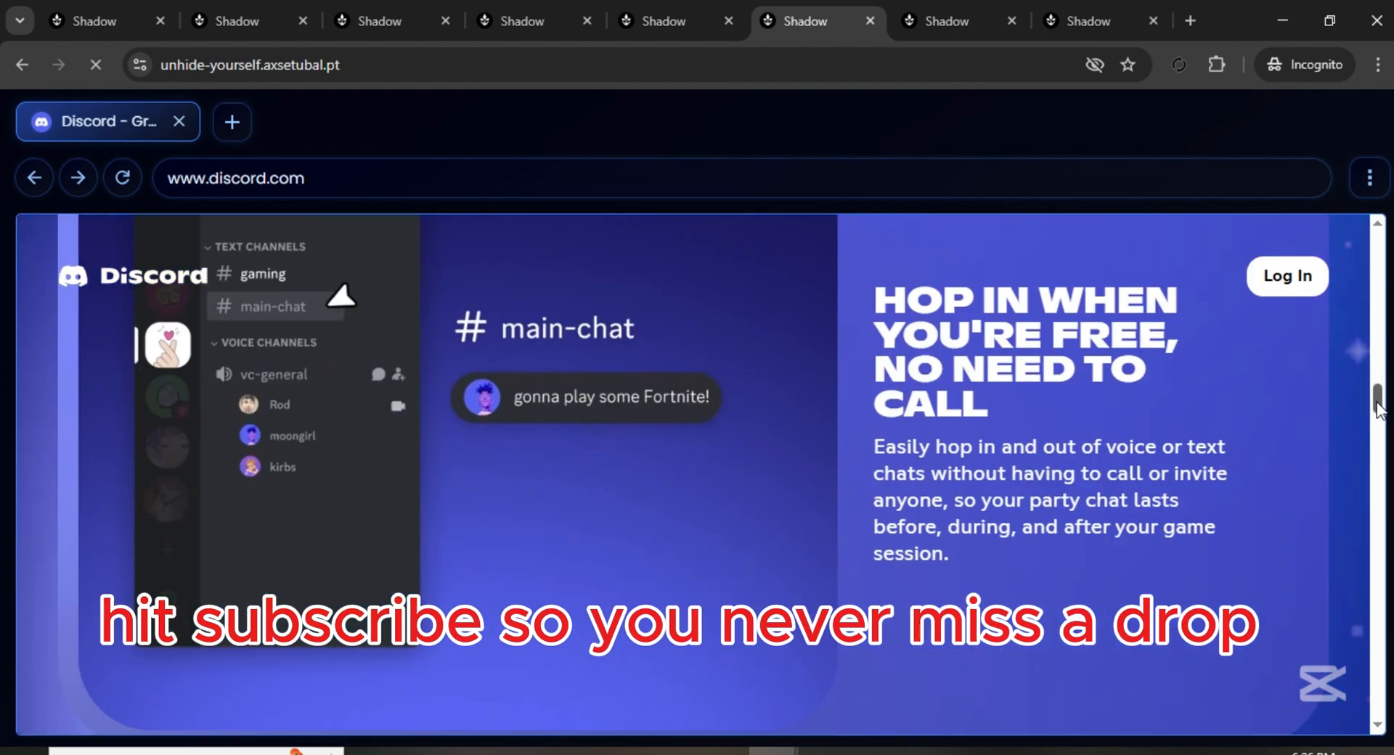
{"action": "scroll", "scroll_direction": "down", "scroll_amount": 3}
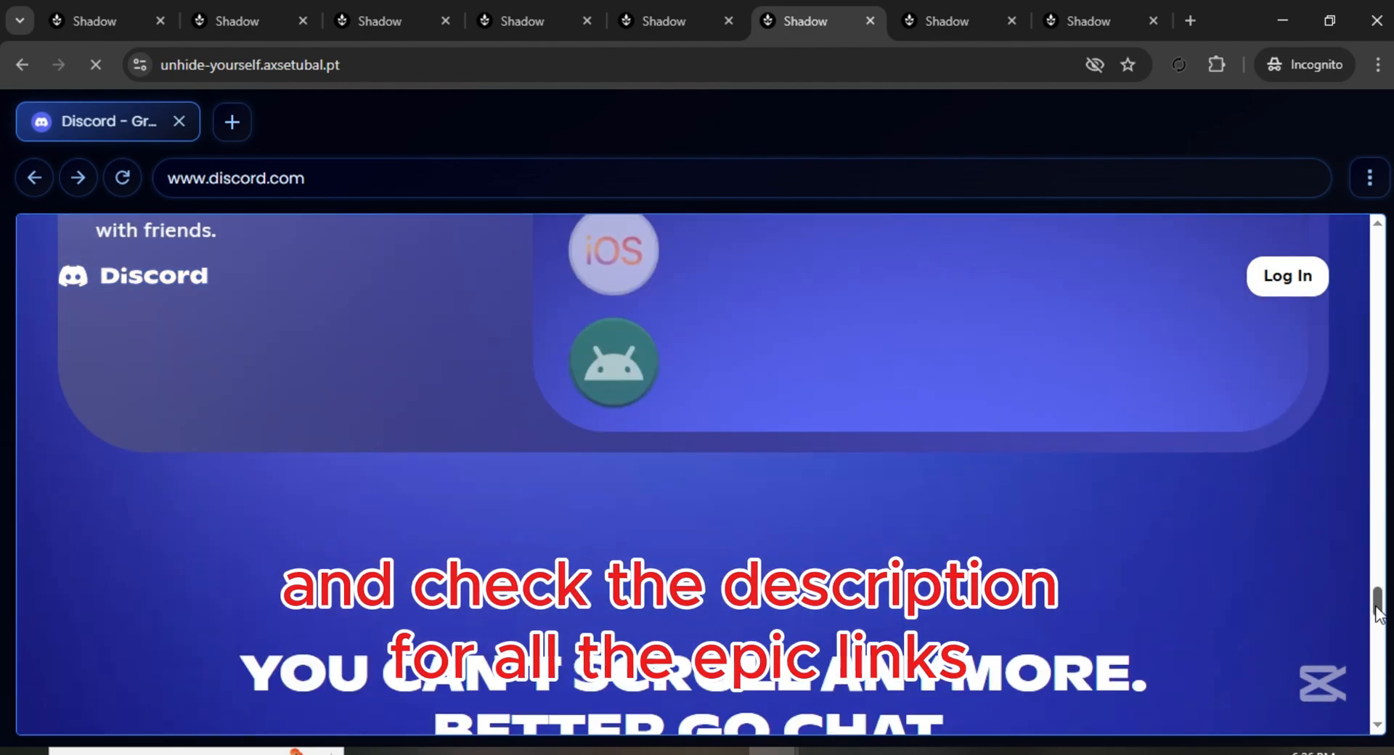
{"action": "scroll", "scroll_direction": "up", "scroll_amount": 3}
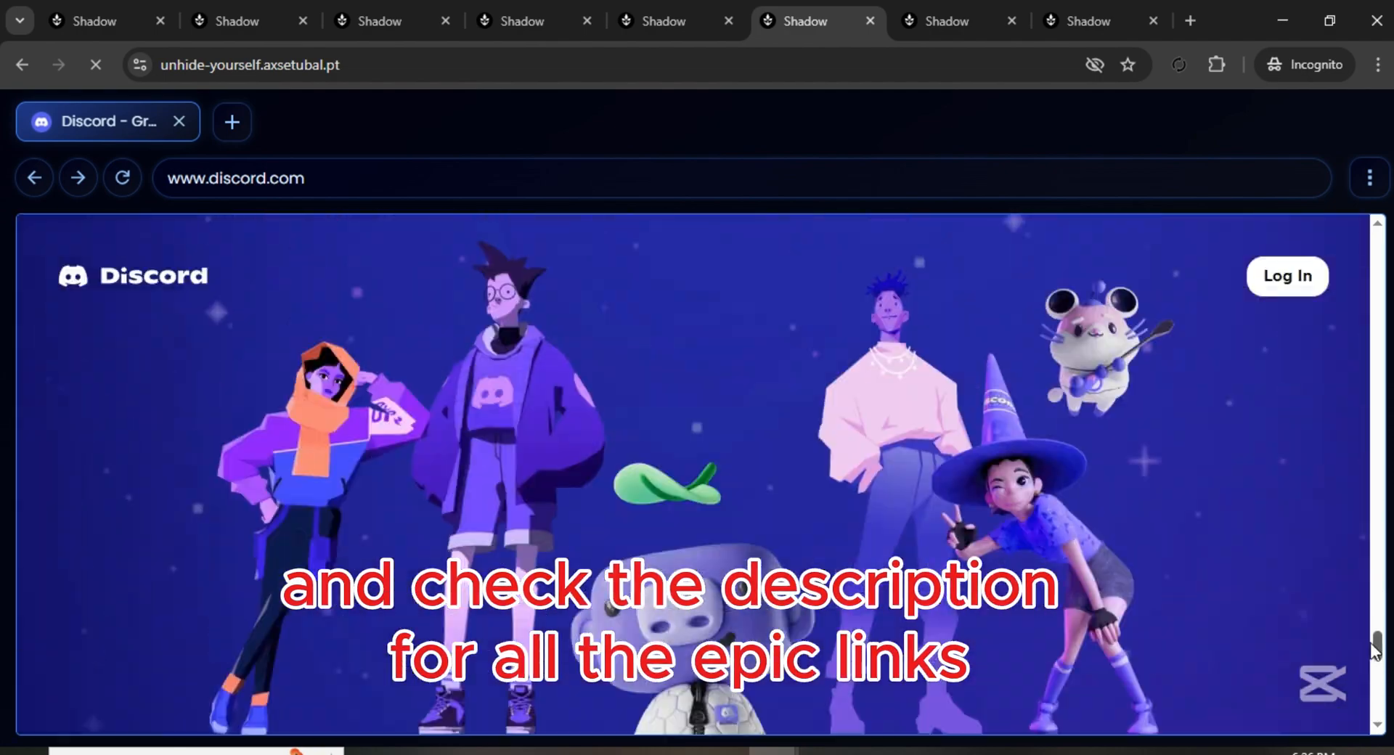
{"action": "scroll", "scroll_direction": "down", "scroll_amount": 3}
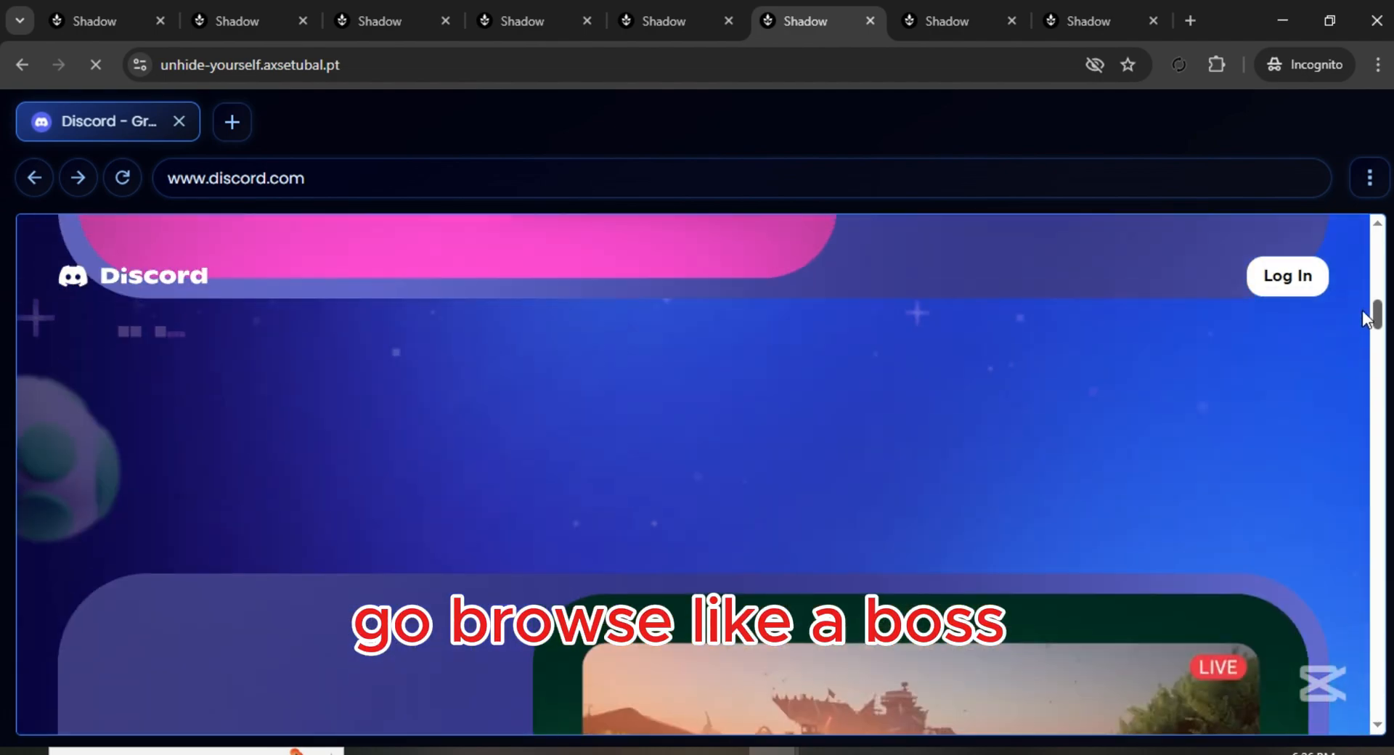